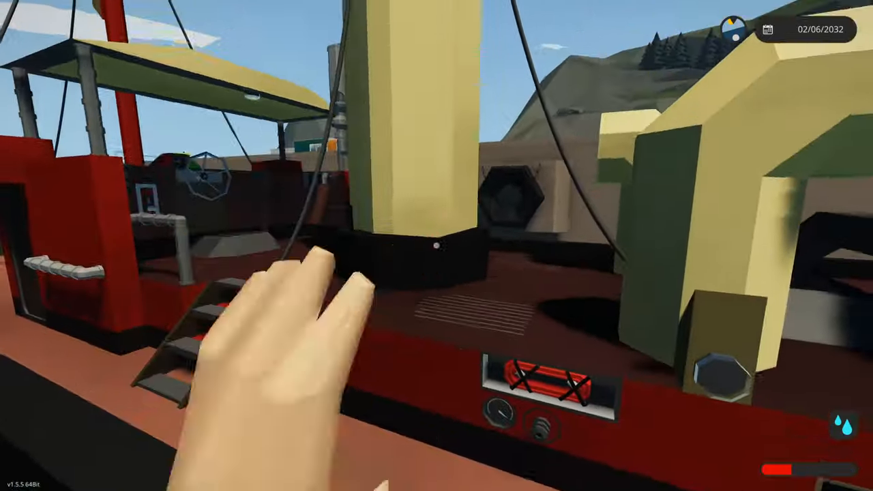
{"action": "mouse_move", "coordinate": [437, 246]}
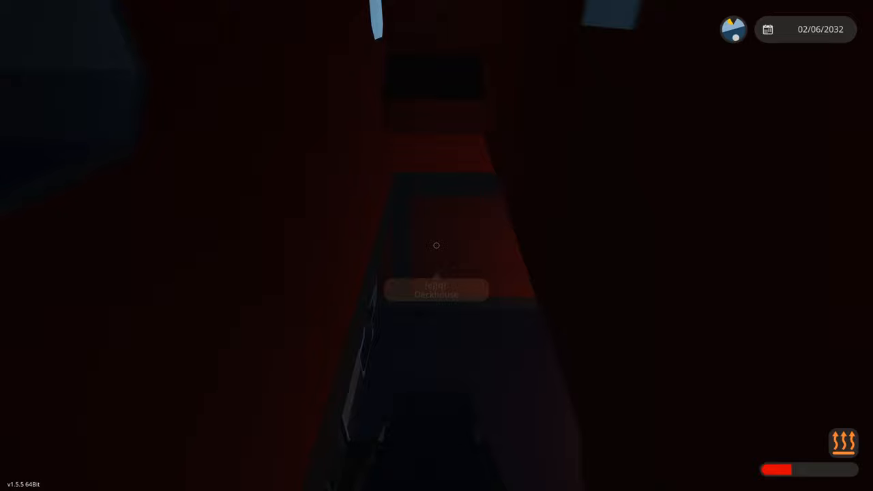
{"action": "mouse_move", "coordinate": [436, 246]}
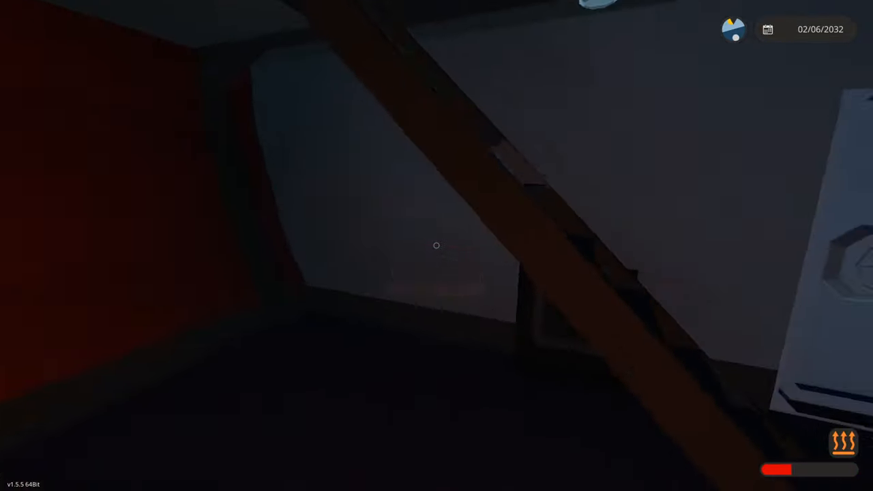
{"action": "mouse_move", "coordinate": [436, 245]}
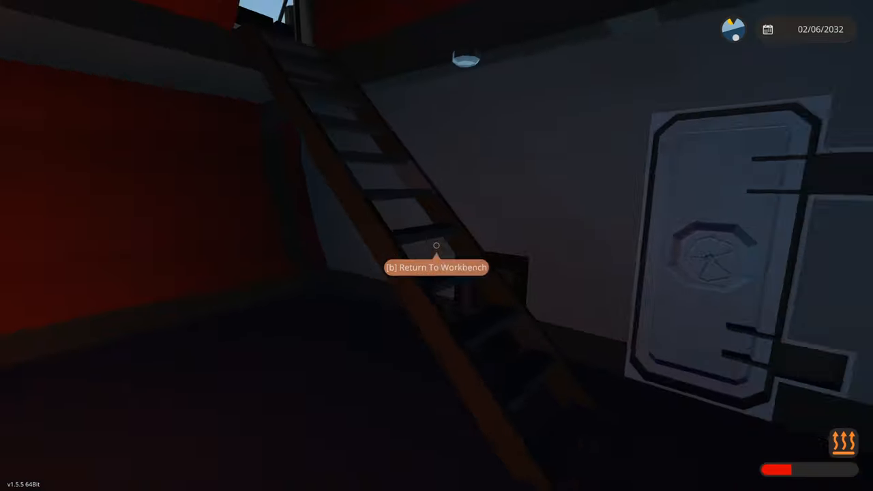
{"action": "mouse_move", "coordinate": [436, 246]}
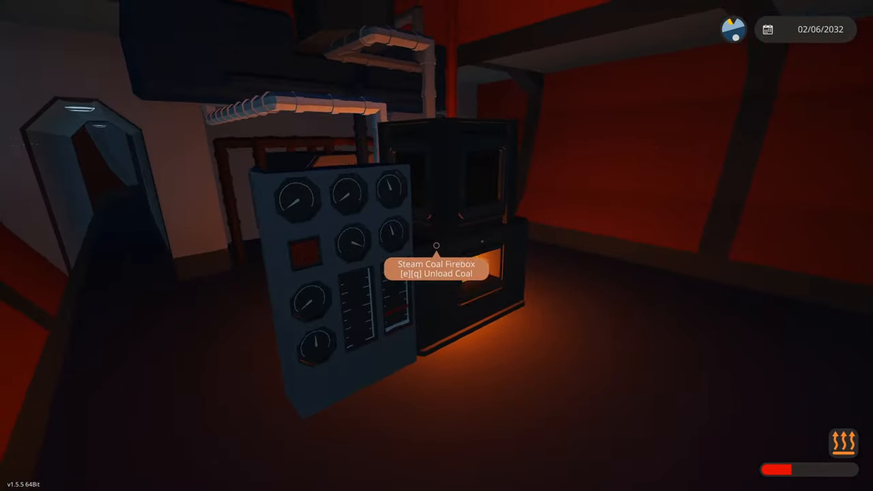
{"action": "mouse_move", "coordinate": [437, 246]}
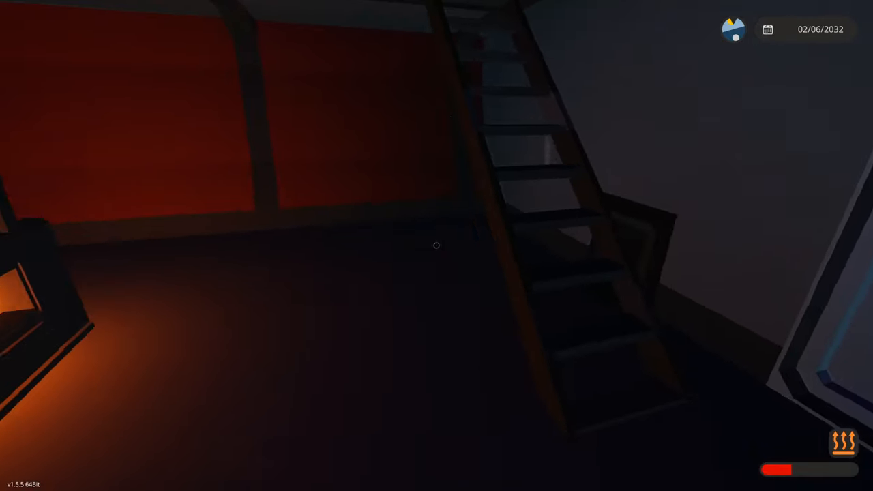
{"action": "mouse_move", "coordinate": [437, 246]}
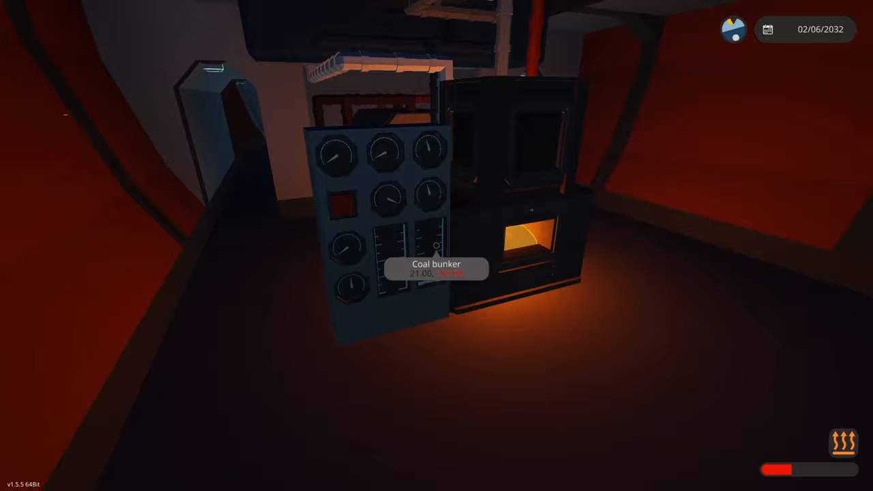
{"action": "mouse_move", "coordinate": [437, 246]}
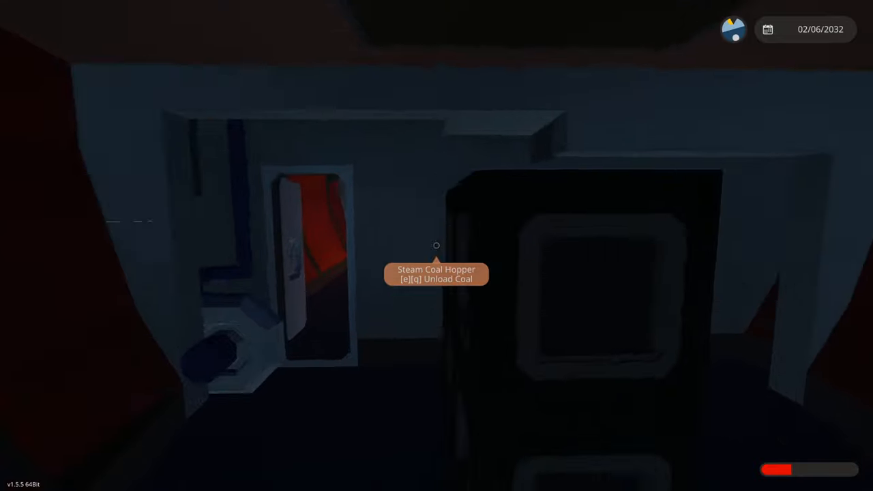
{"action": "mouse_move", "coordinate": [437, 246]}
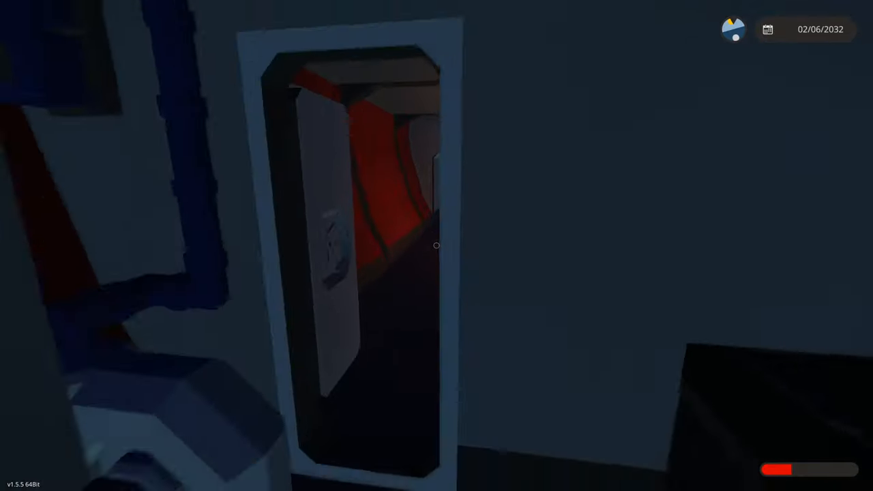
{"action": "mouse_move", "coordinate": [437, 246]}
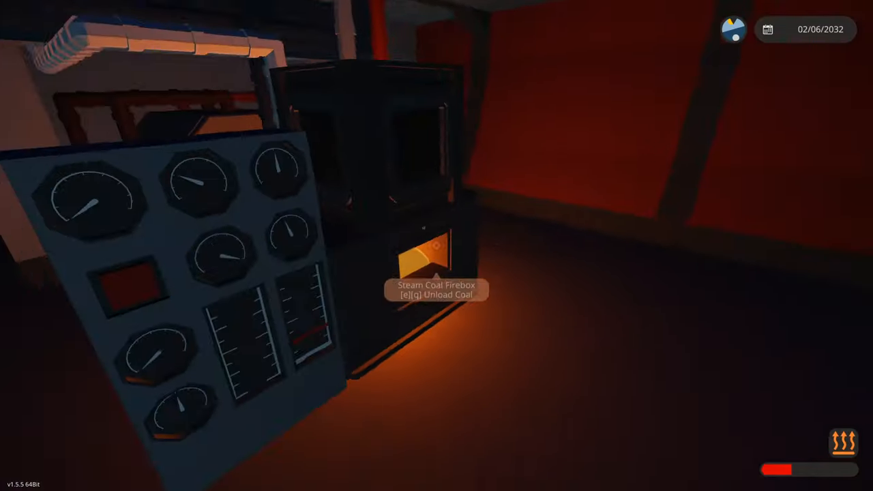
{"action": "mouse_move", "coordinate": [436, 246]}
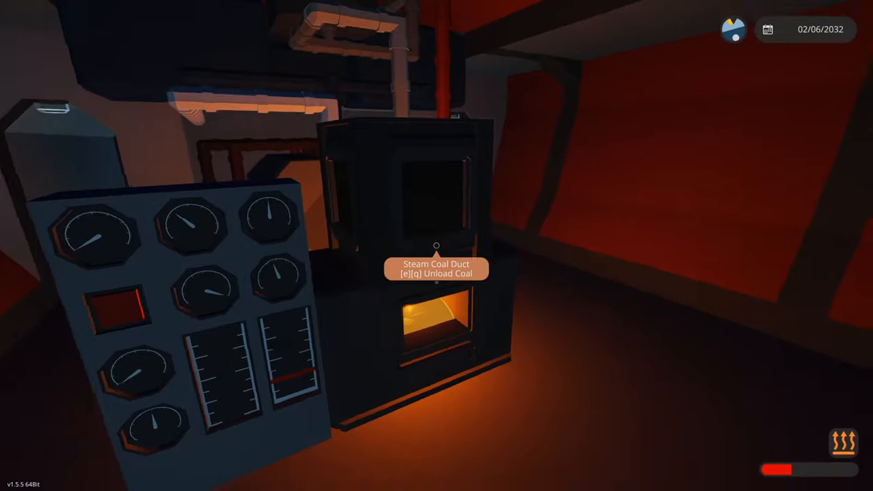
{"action": "mouse_move", "coordinate": [437, 246]}
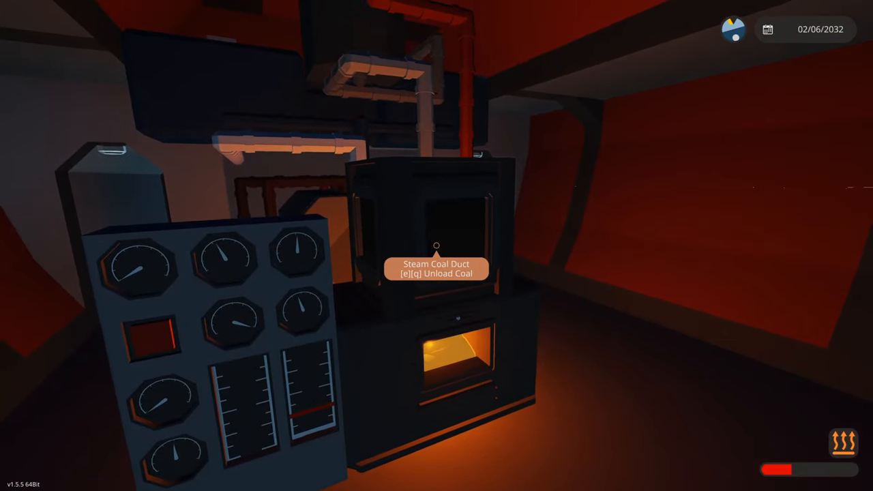
{"action": "mouse_move", "coordinate": [437, 245]}
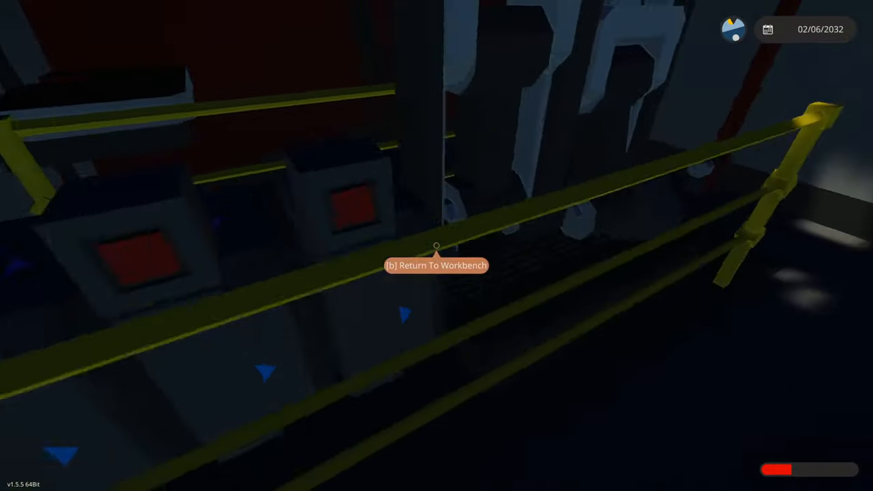
{"action": "mouse_move", "coordinate": [437, 246]}
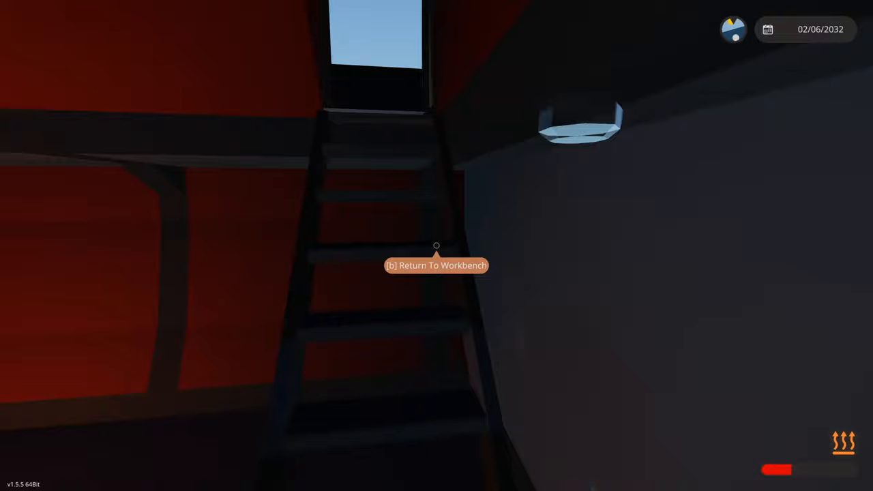
Climb the ladder from the engine room to the deck and reach the stowed fire hose.
{"action": "key", "text": "b"}
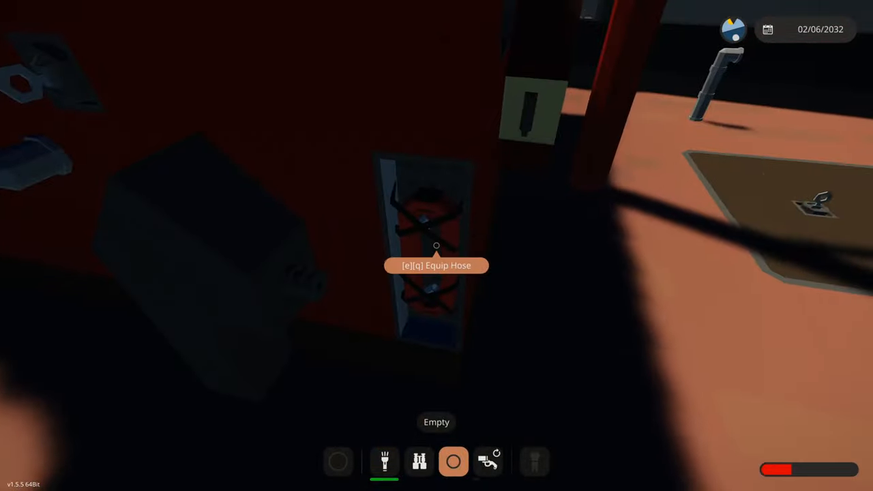
{"action": "key", "text": "e"}
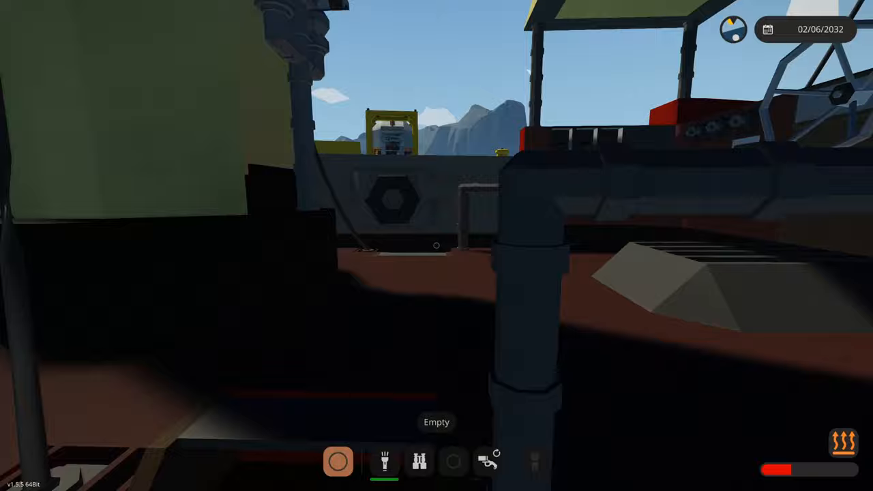
{"action": "mouse_move", "coordinate": [436, 246]}
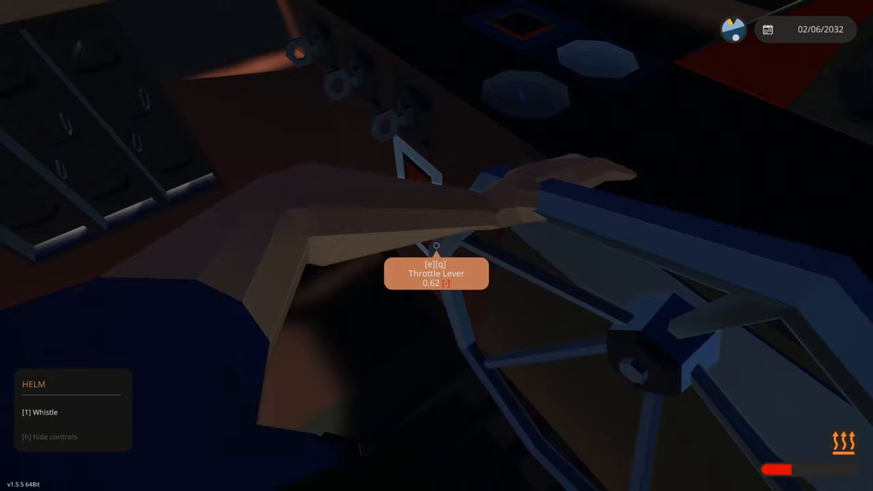
Leave the helm seat after checking the Throttle Lever and head back below deck.
{"action": "key", "text": "q"}
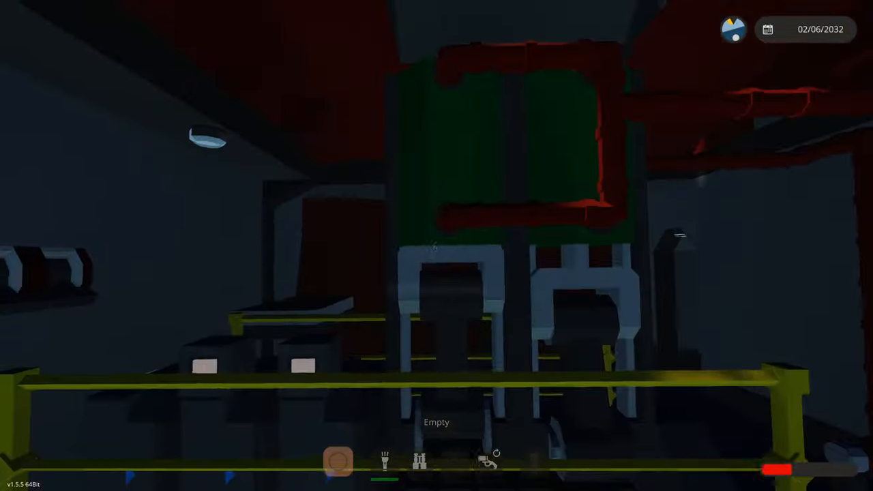
{"action": "mouse_move", "coordinate": [437, 246]}
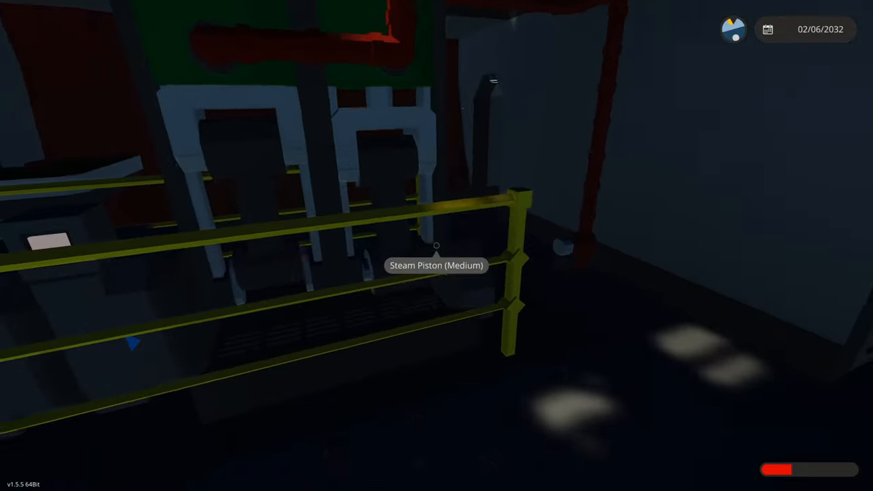
{"action": "mouse_move", "coordinate": [437, 245]}
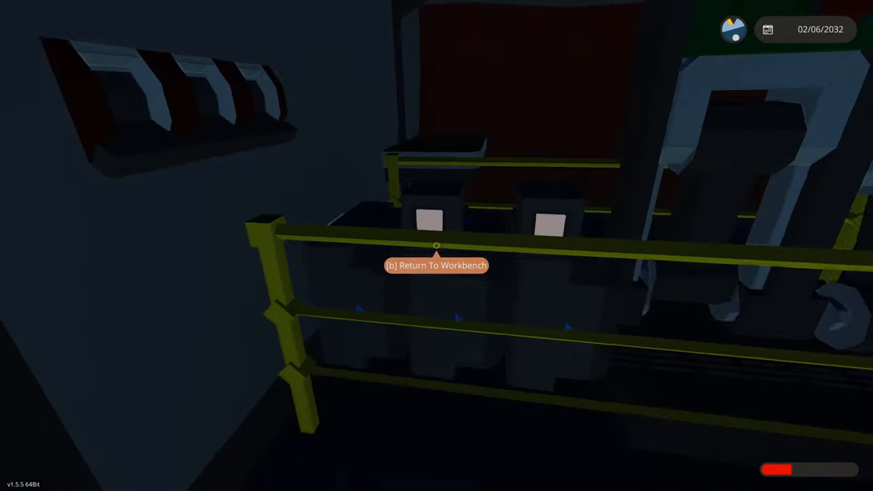
{"action": "mouse_move", "coordinate": [437, 246]}
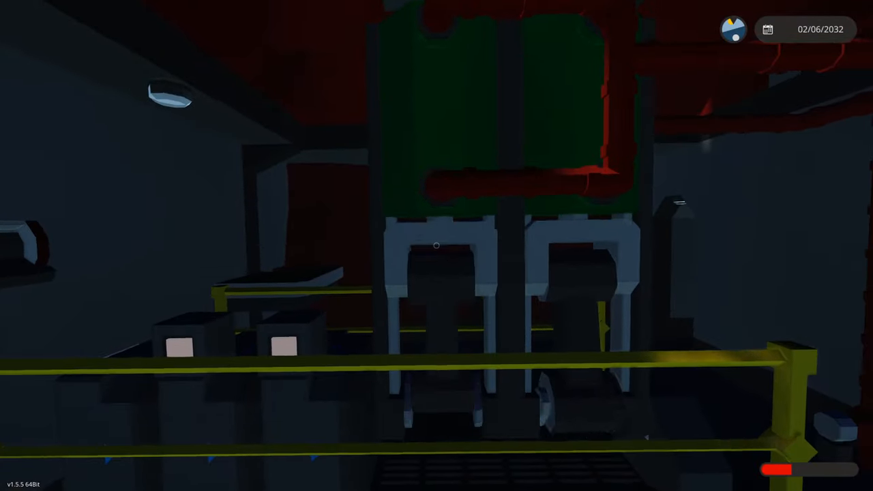
{"action": "mouse_move", "coordinate": [437, 245]}
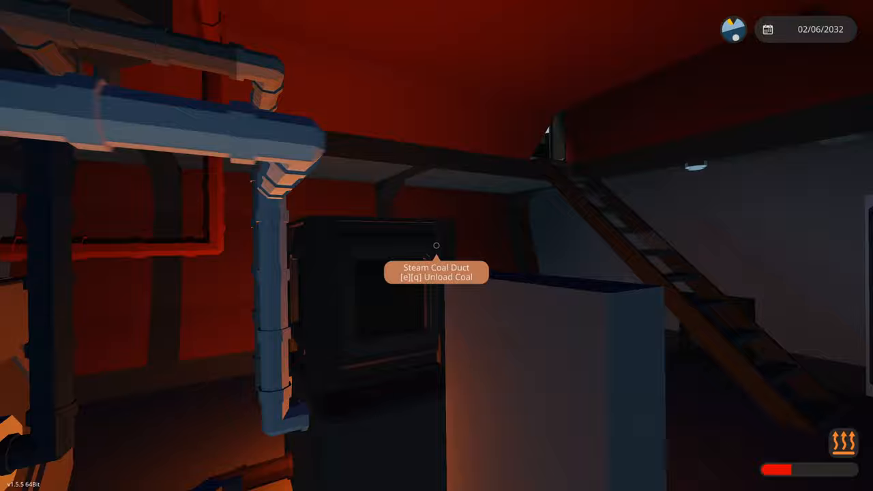
{"action": "mouse_move", "coordinate": [436, 245]}
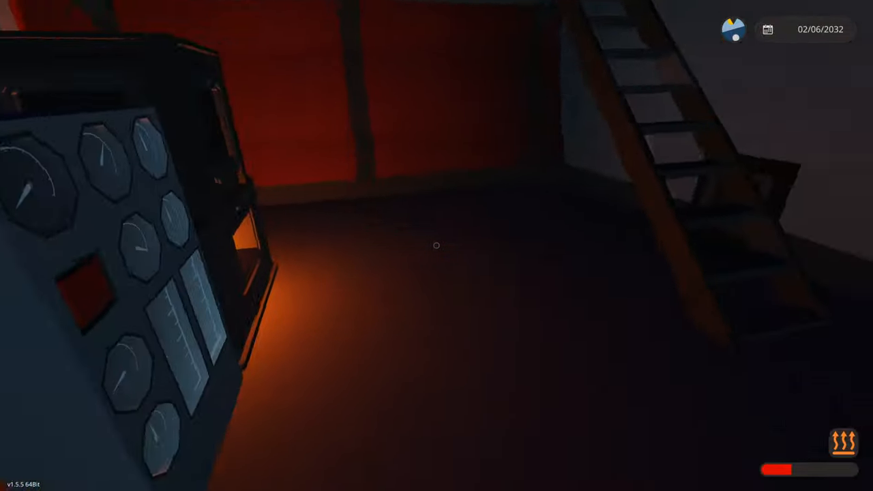
{"action": "mouse_move", "coordinate": [437, 245]}
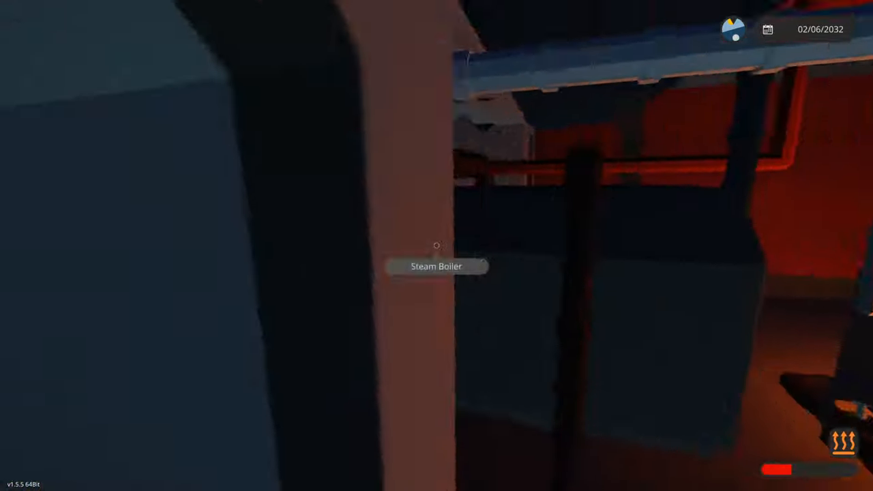
{"action": "mouse_move", "coordinate": [437, 245]}
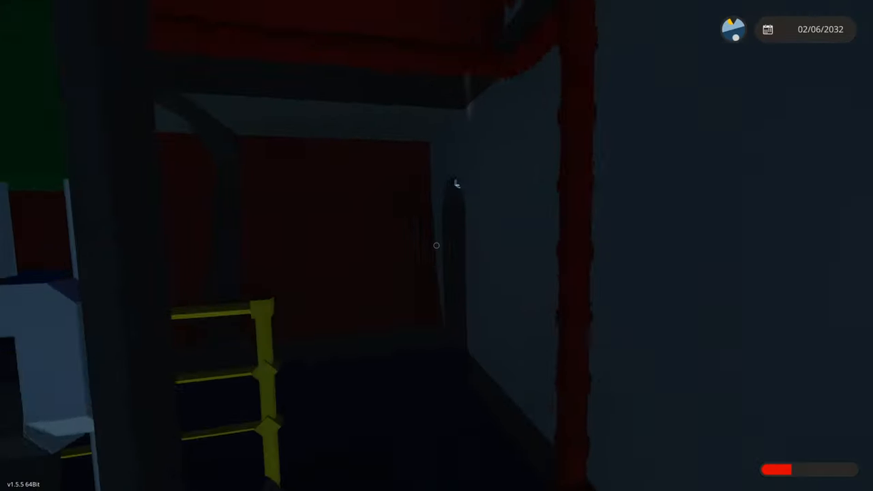
{"action": "mouse_move", "coordinate": [437, 245]}
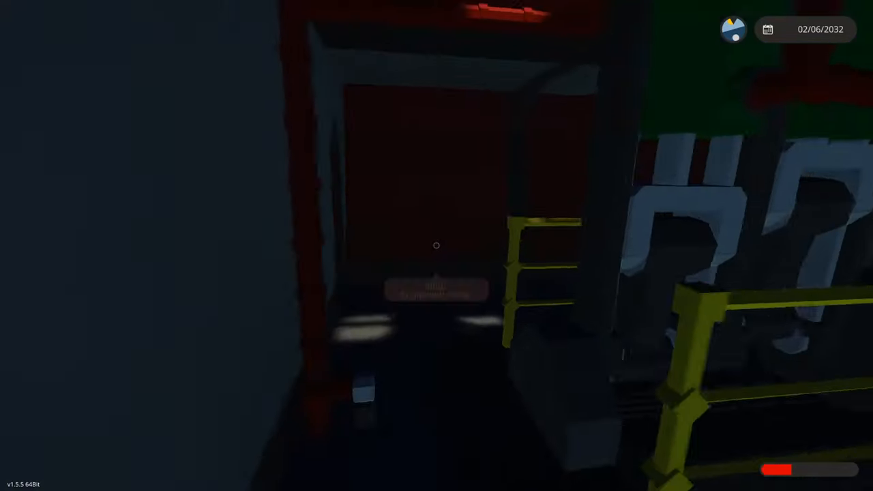
{"action": "mouse_move", "coordinate": [437, 246]}
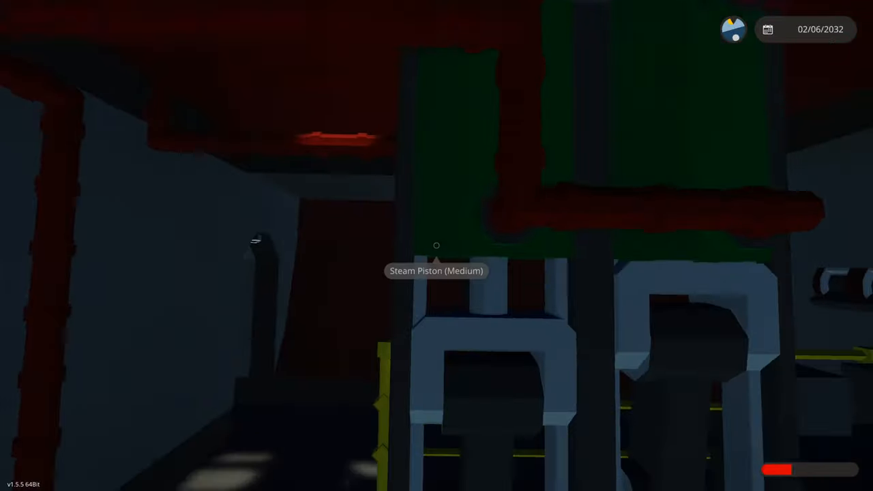
{"action": "mouse_move", "coordinate": [436, 246]}
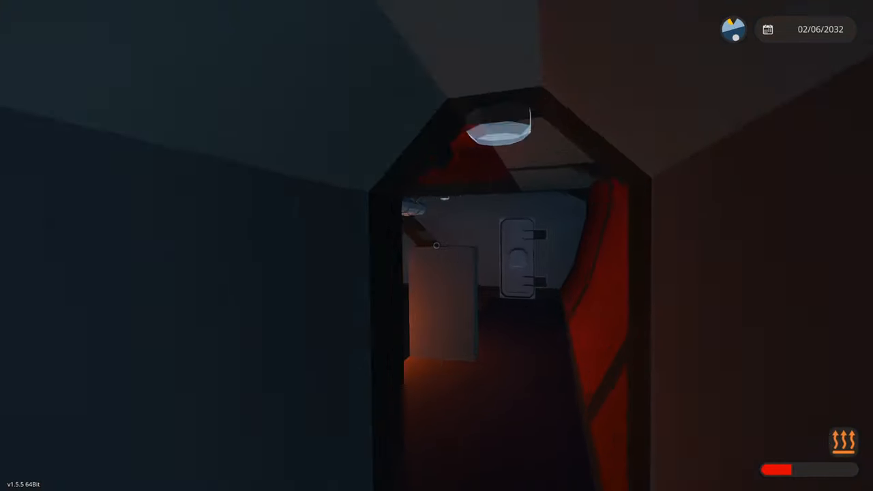
{"action": "mouse_move", "coordinate": [436, 246]}
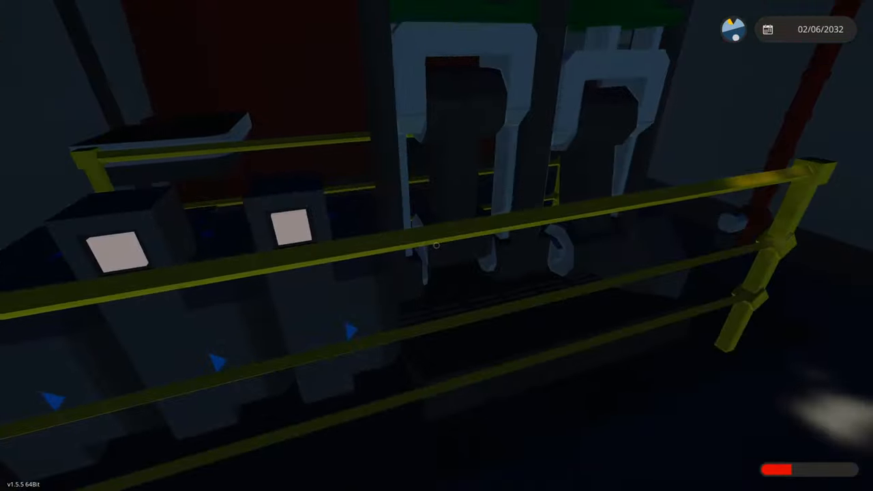
{"action": "mouse_move", "coordinate": [437, 245]}
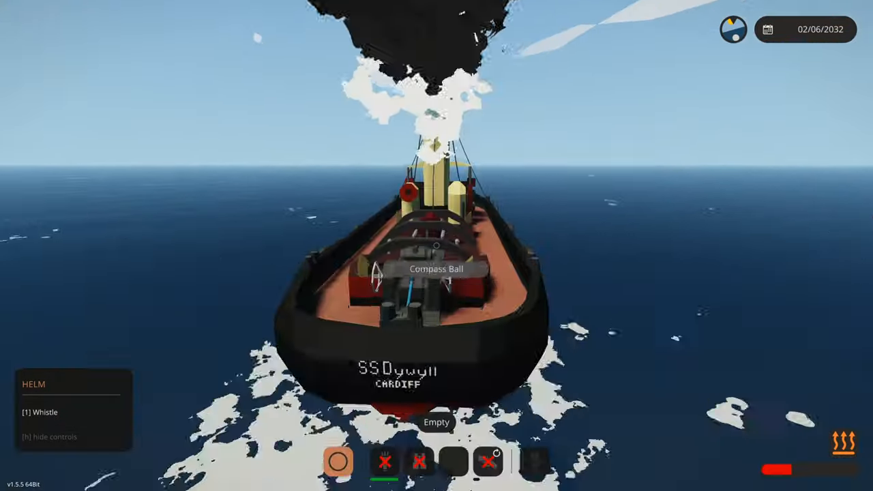
Switch the bridge's exterior lights off while inspecting the light and Whistle 2 switches.
{"action": "left_click", "coordinate": [436, 268]}
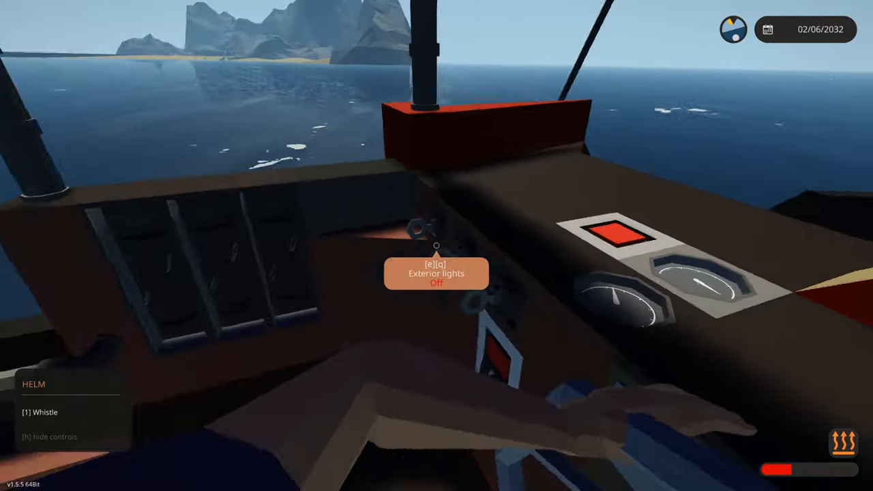
{"action": "mouse_move", "coordinate": [437, 245]}
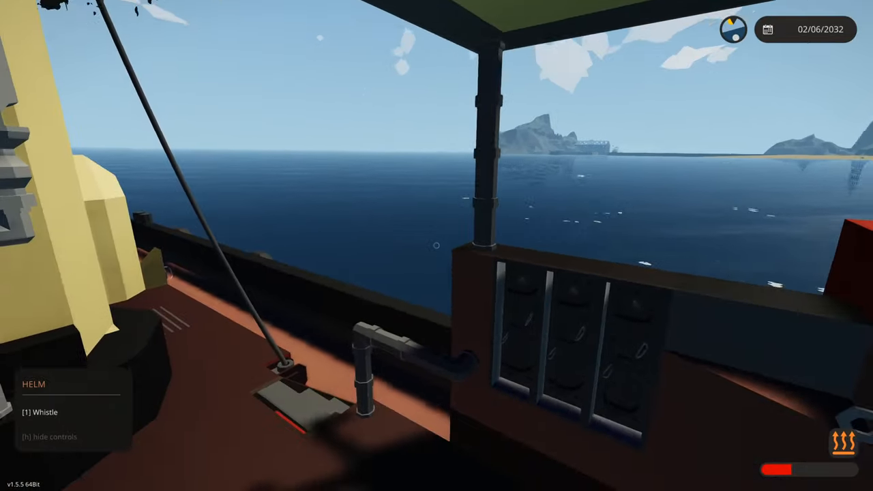
{"action": "mouse_move", "coordinate": [436, 245]}
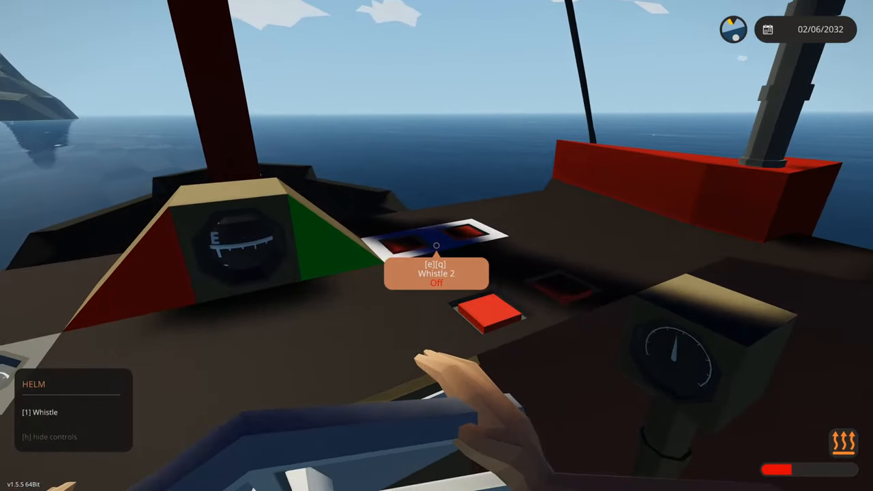
{"action": "mouse_move", "coordinate": [436, 245]}
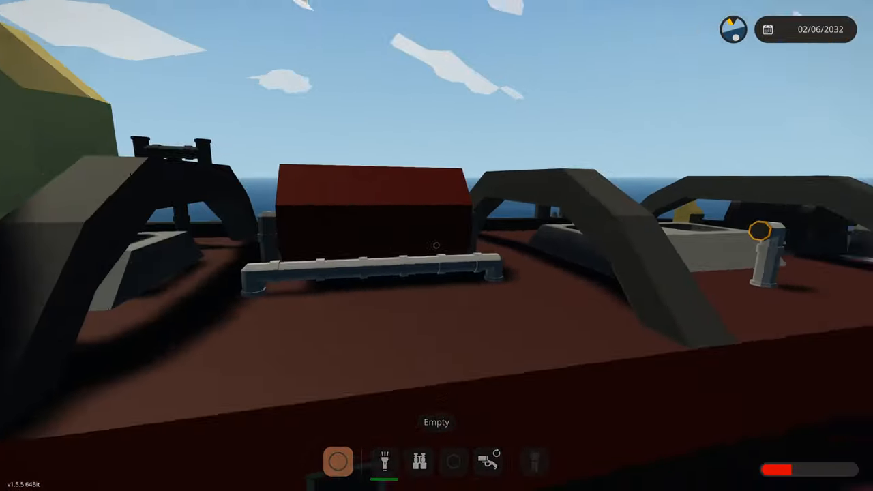
{"action": "mouse_move", "coordinate": [437, 246]}
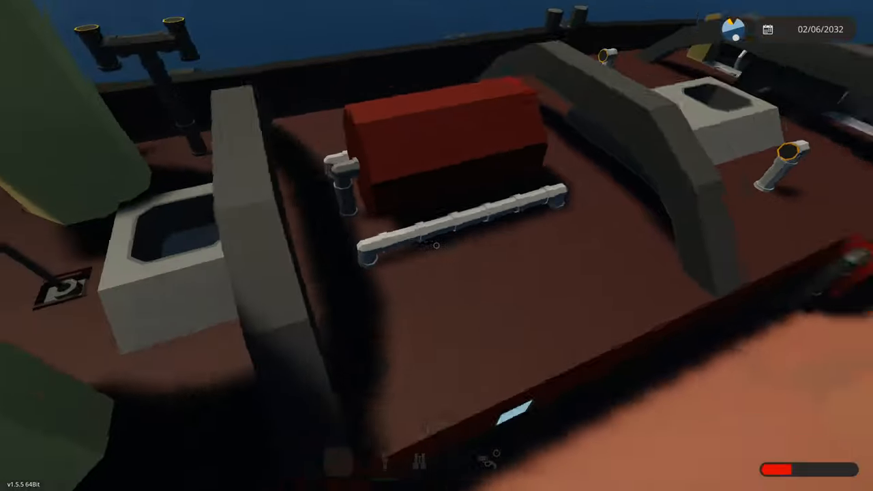
{"action": "mouse_move", "coordinate": [437, 246]}
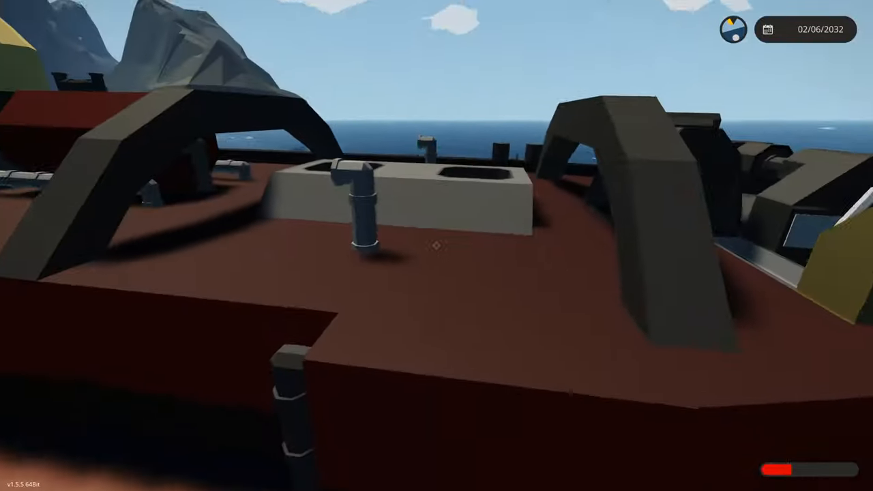
{"action": "mouse_move", "coordinate": [437, 246]}
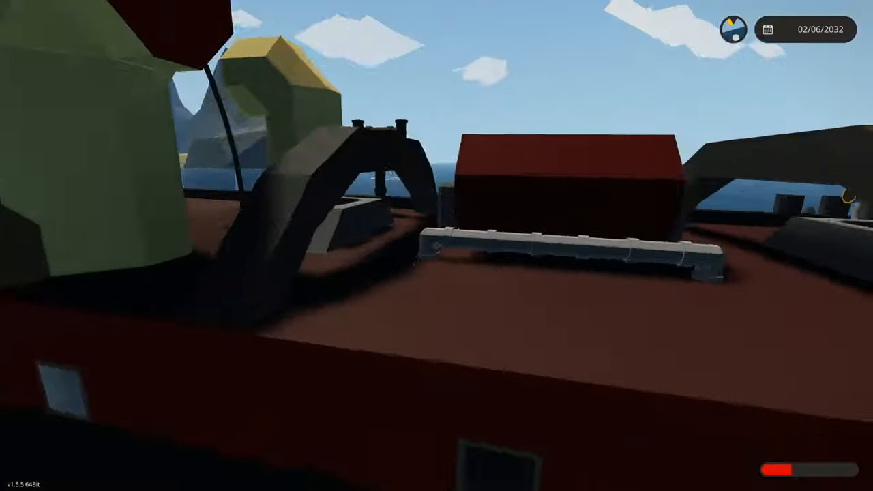
{"action": "mouse_move", "coordinate": [437, 246]}
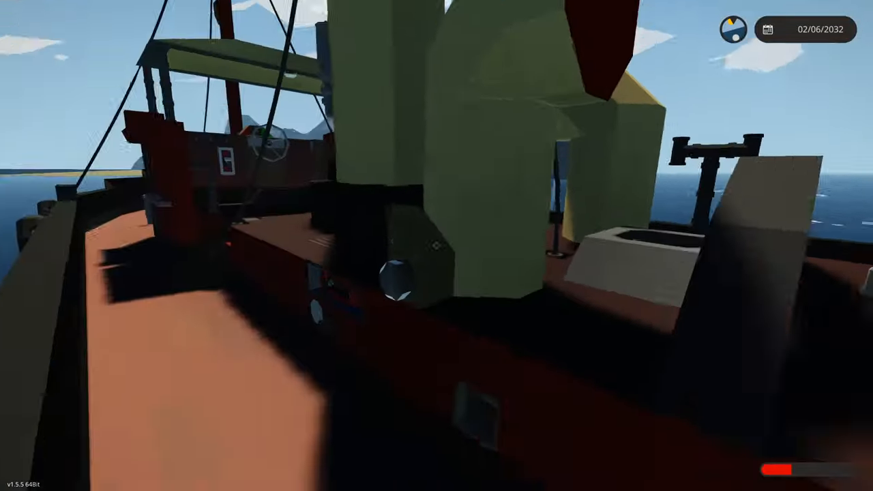
{"action": "mouse_move", "coordinate": [436, 246]}
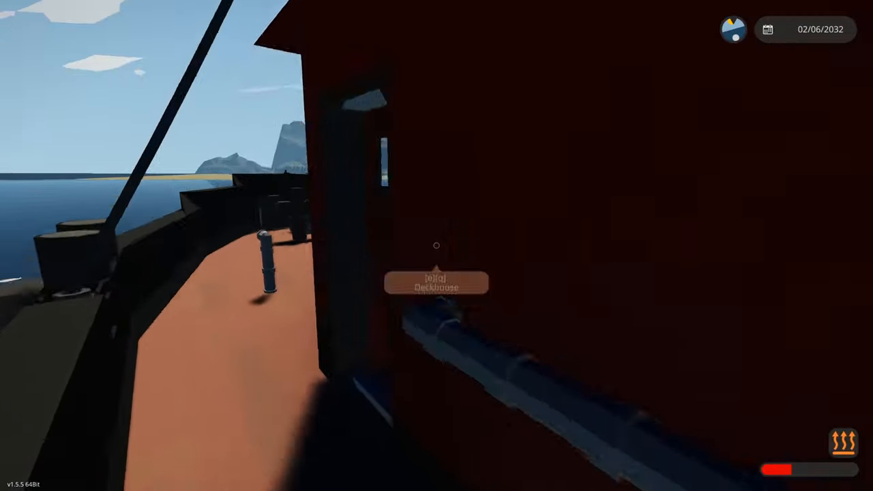
{"action": "mouse_move", "coordinate": [437, 245]}
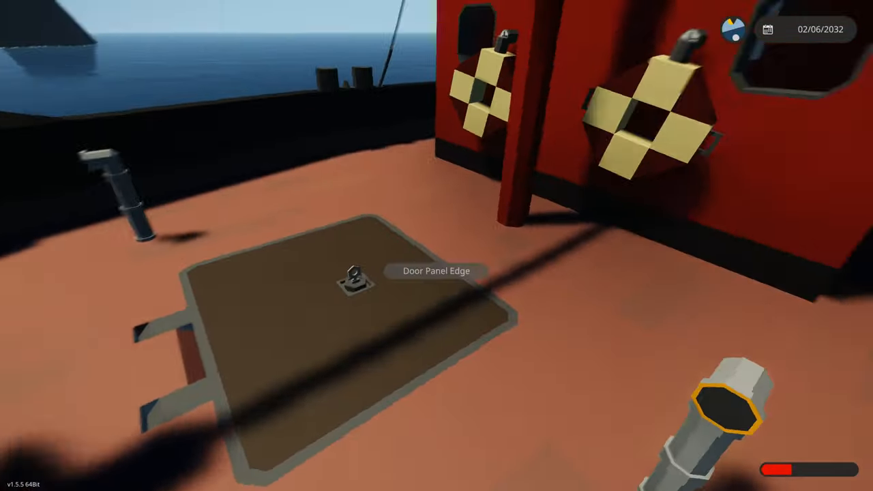
{"action": "mouse_move", "coordinate": [436, 245]}
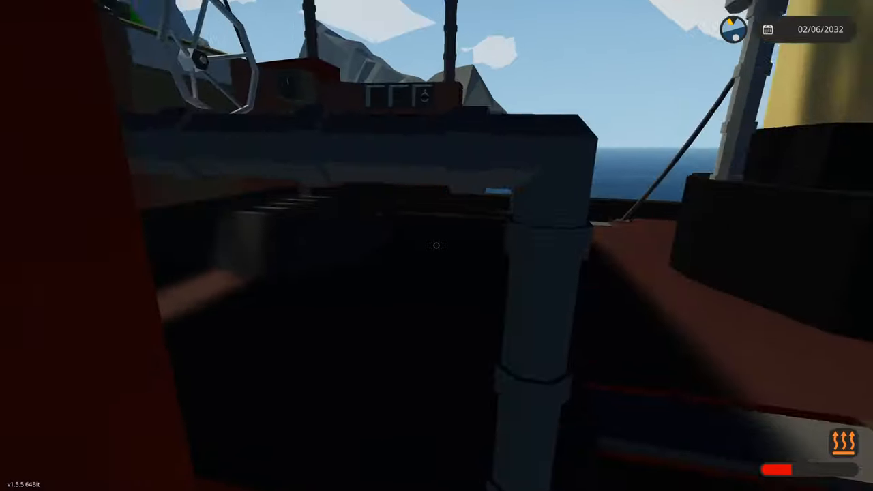